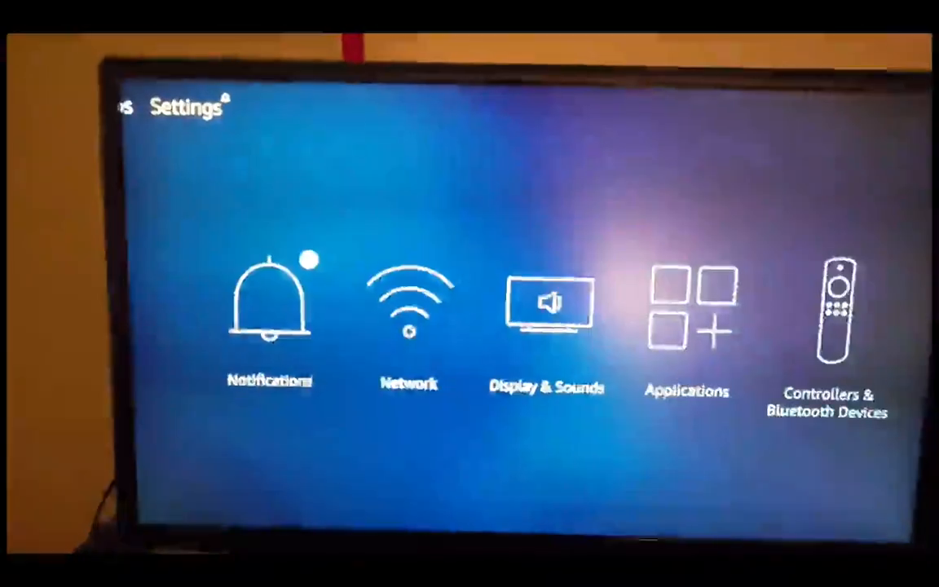
Go to the Device section of Fire TV Settings and show its Developer Options.
scroll(right, 3)
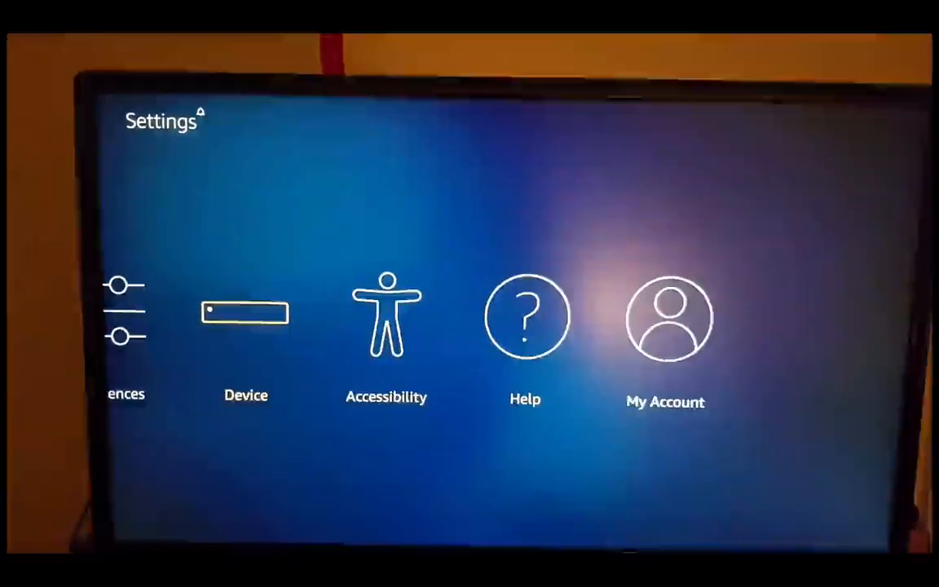
click(245, 326)
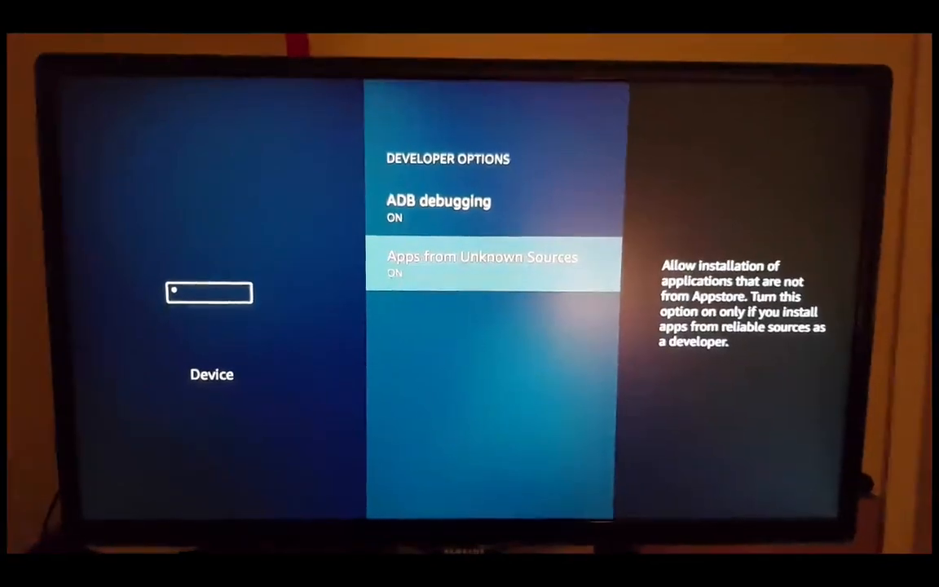
Leave Settings and return to the Fire TV home screen.
key(Back)
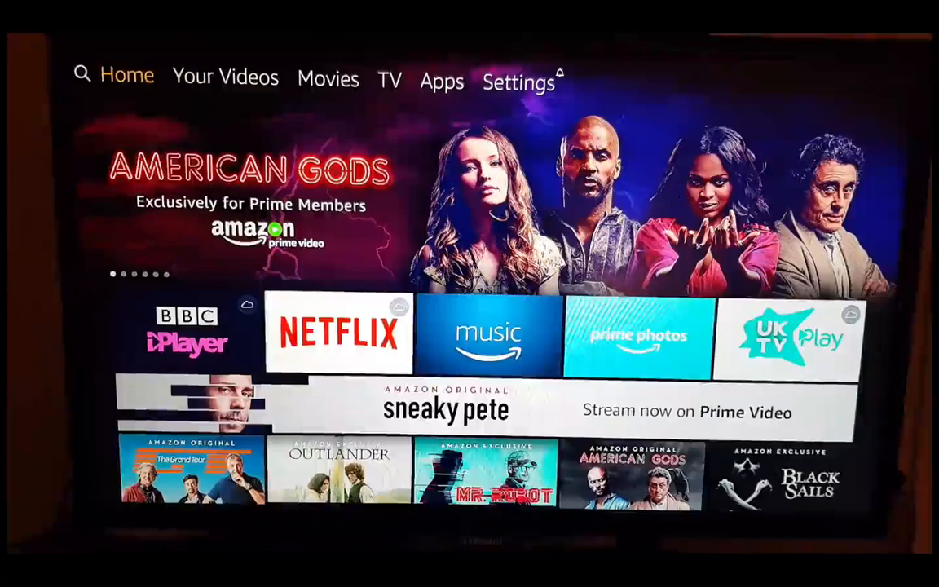
Search for "Es" and bring up the ES File Explorer File Manager app page.
click(82, 73)
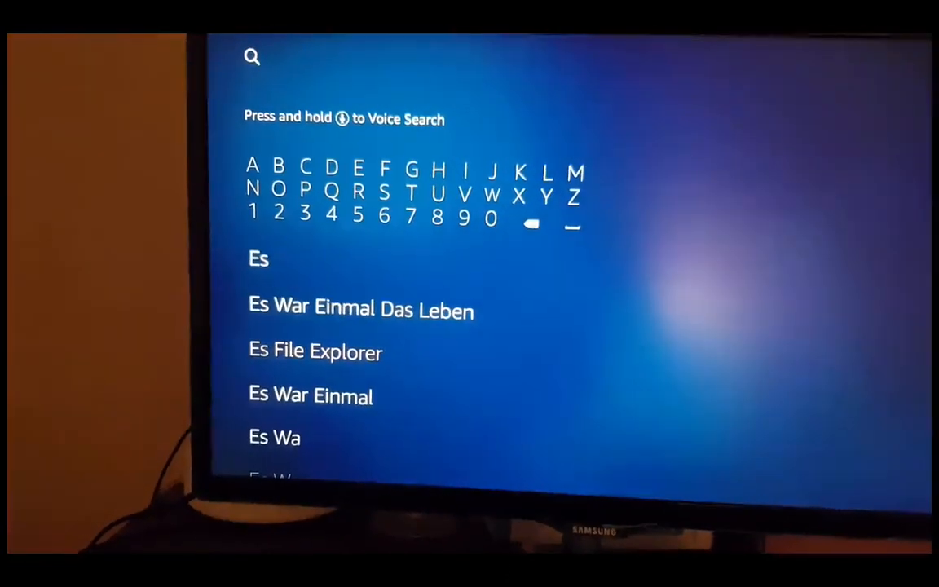
click(314, 352)
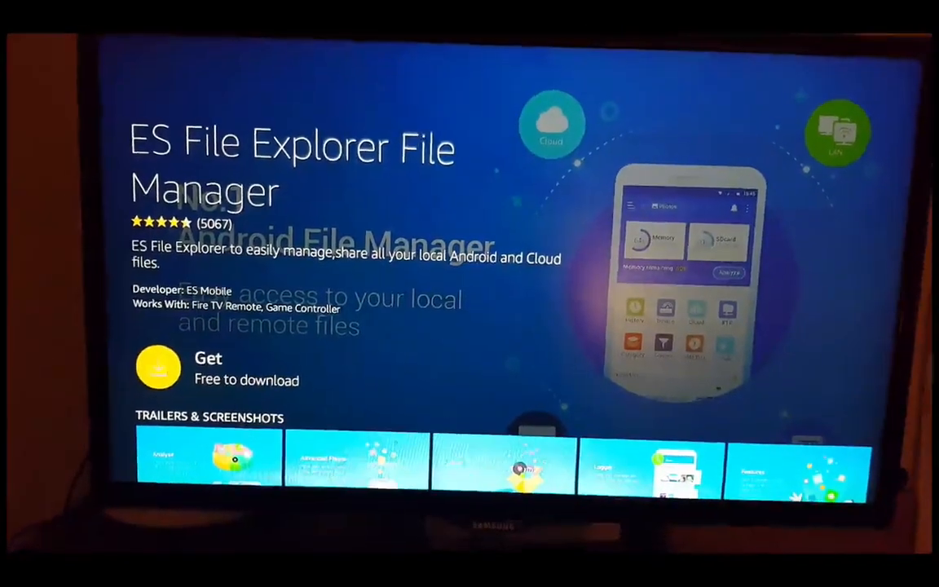
Download ES File Explorer for free from the Appstore and dismiss the installed notice.
click(156, 367)
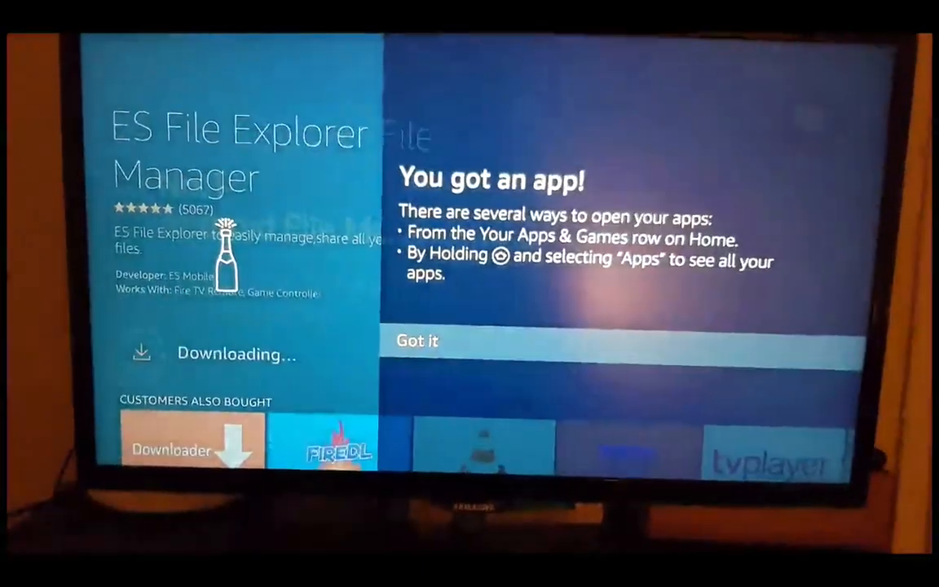
click(418, 341)
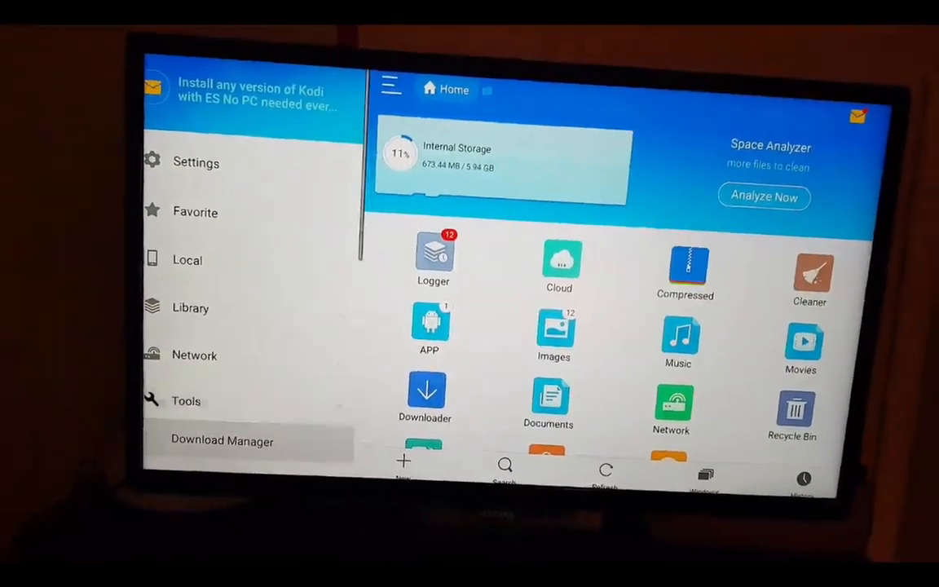
Use the Download Manager to get kodi-17.6-Krypton-armeabi-v7a.apk into the sdcard Download folder.
click(222, 440)
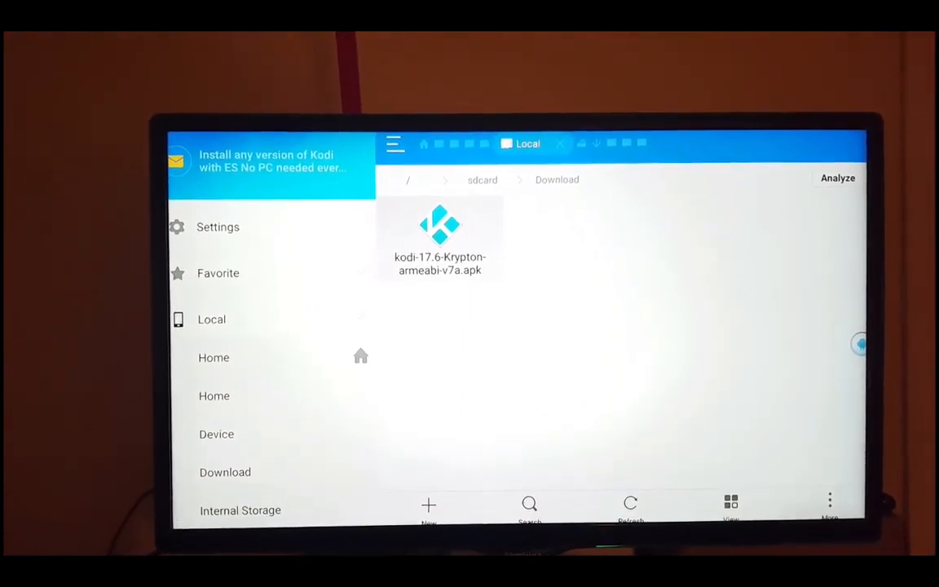
Install Kodi 17.6 Krypton from the downloaded apk via its Properties dialog.
click(440, 237)
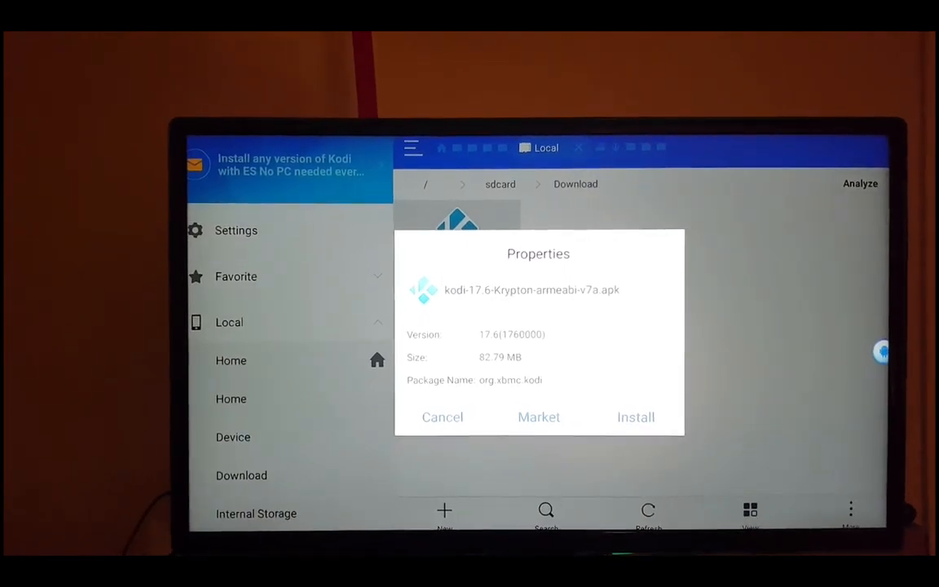
click(636, 417)
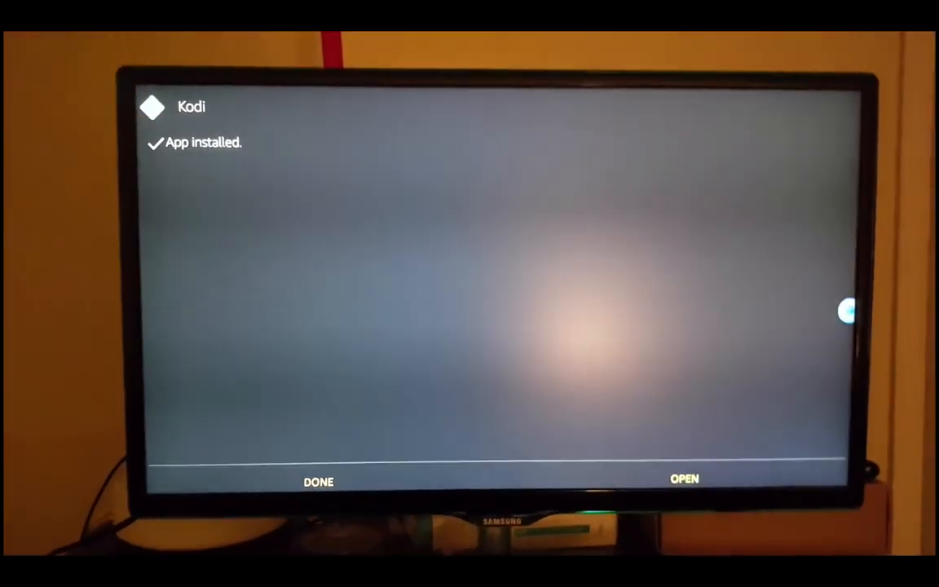
Launch the newly installed Kodi v17.6 Krypton for its first run.
click(685, 479)
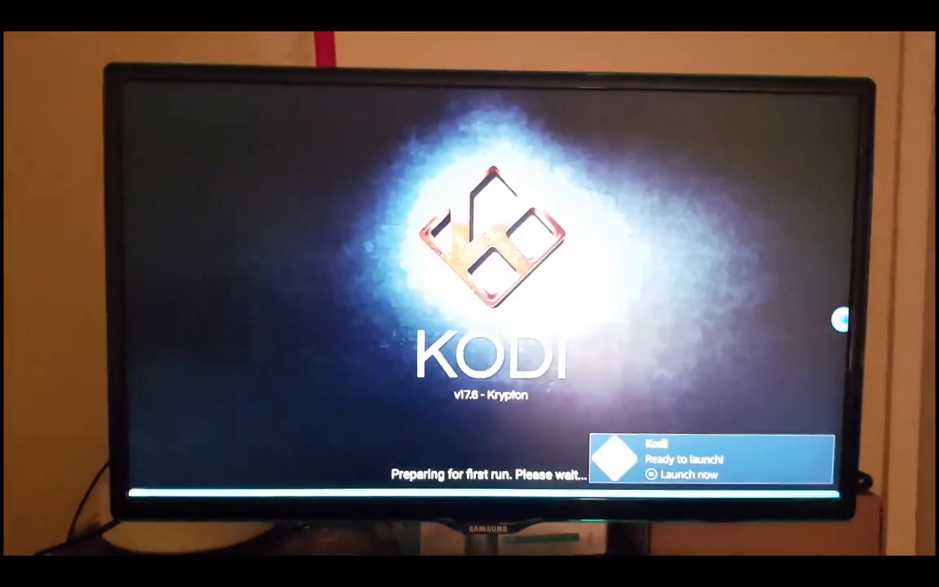